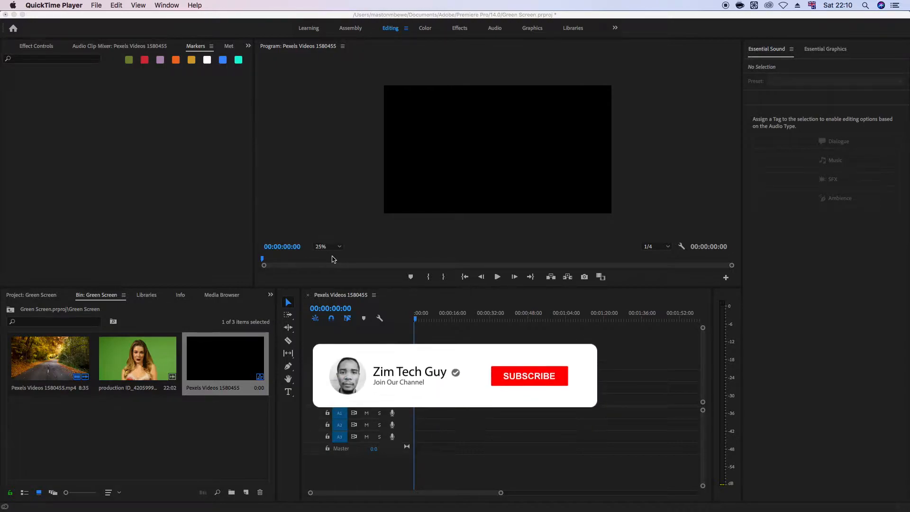
Step: Bring the Green Screen Premiere Pro project in front of QuickTime Player
{"action": "left_click", "coordinate": [528, 375]}
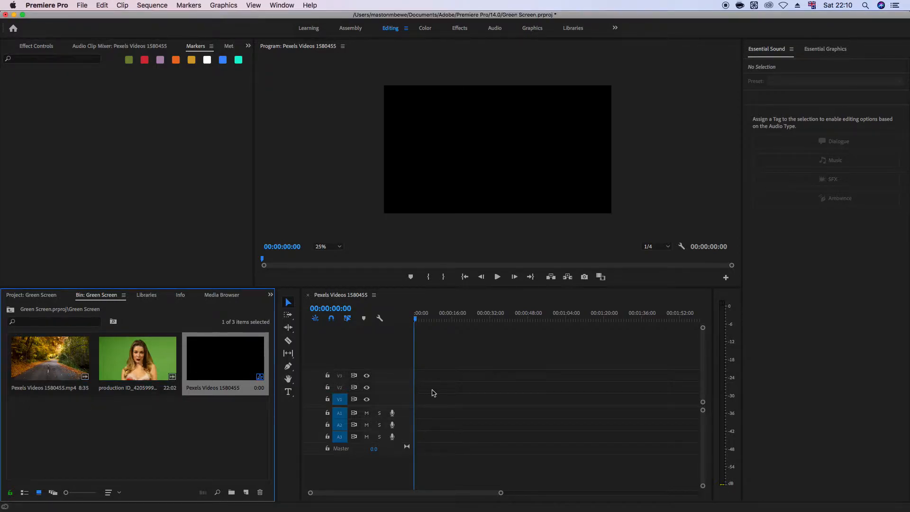
Step: Add the green-screen clip of the woman to track V2, keeping existing sequence settings, and select it
{"action": "left_click_drag", "start_coordinate": [137, 357], "coordinate": [439, 386]}
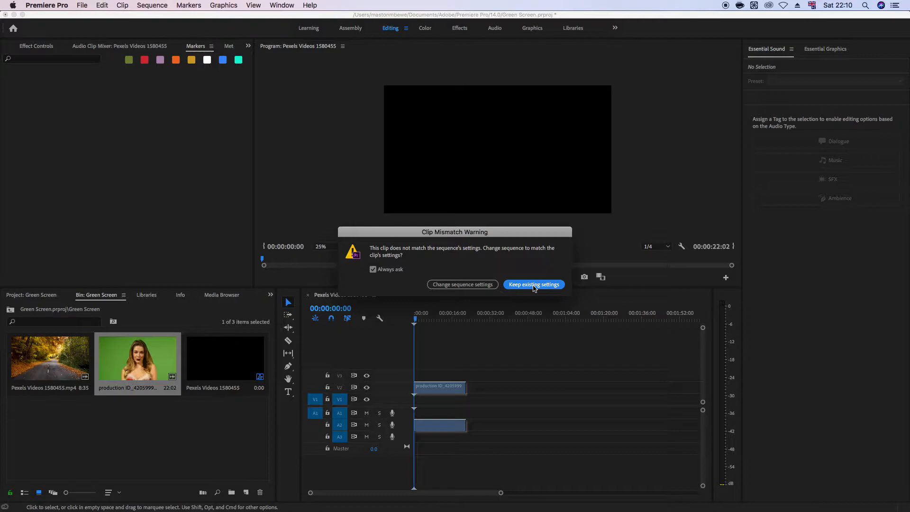
{"action": "left_click", "coordinate": [533, 285]}
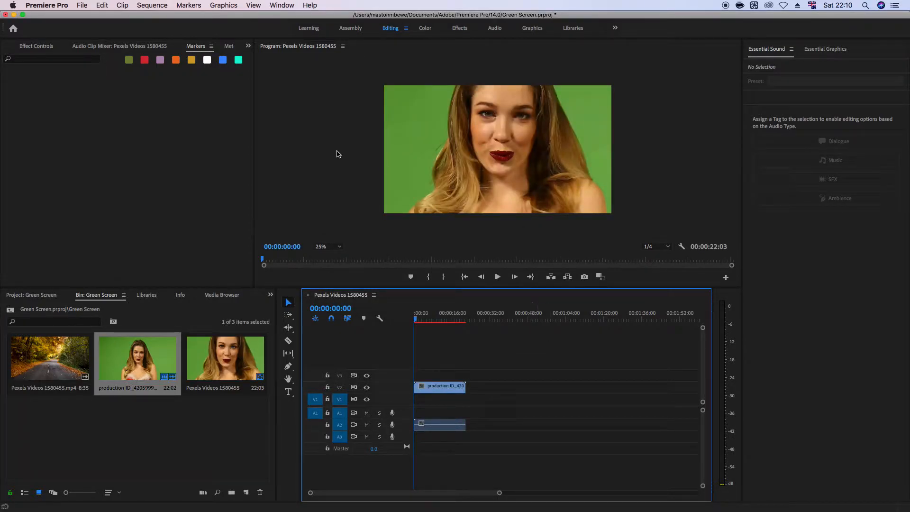
{"action": "left_click", "coordinate": [439, 386]}
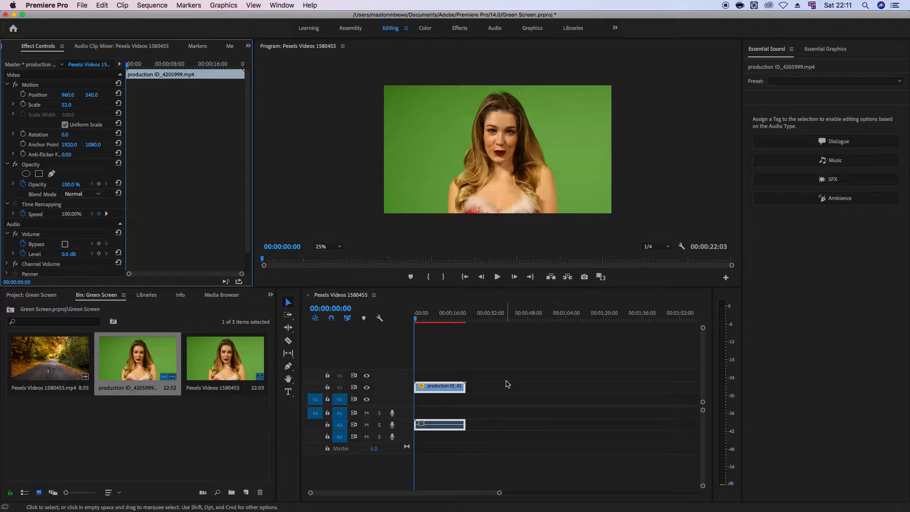
Step: Place the autumn forest road clip on track V1 beneath the green-screen clip
{"action": "left_click", "coordinate": [50, 358]}
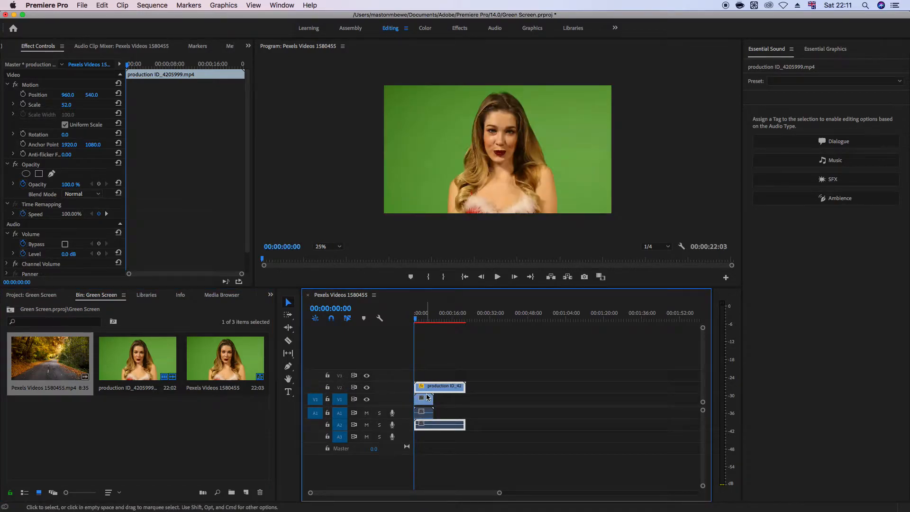
{"action": "left_click", "coordinate": [422, 321]}
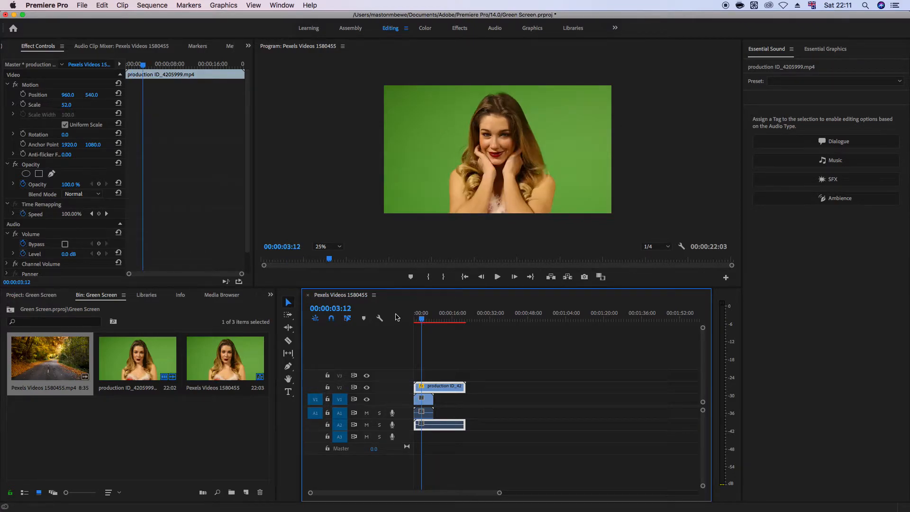
{"action": "mouse_move", "coordinate": [312, 289]}
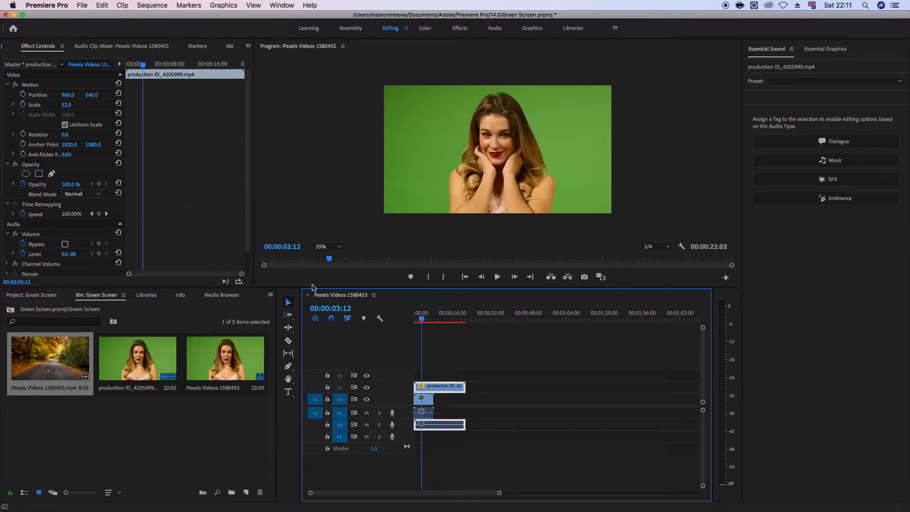
Step: Find Ultra Key by searching 'ultra' in Effects and apply it to the V2 green-screen clip
{"action": "left_click", "coordinate": [270, 295]}
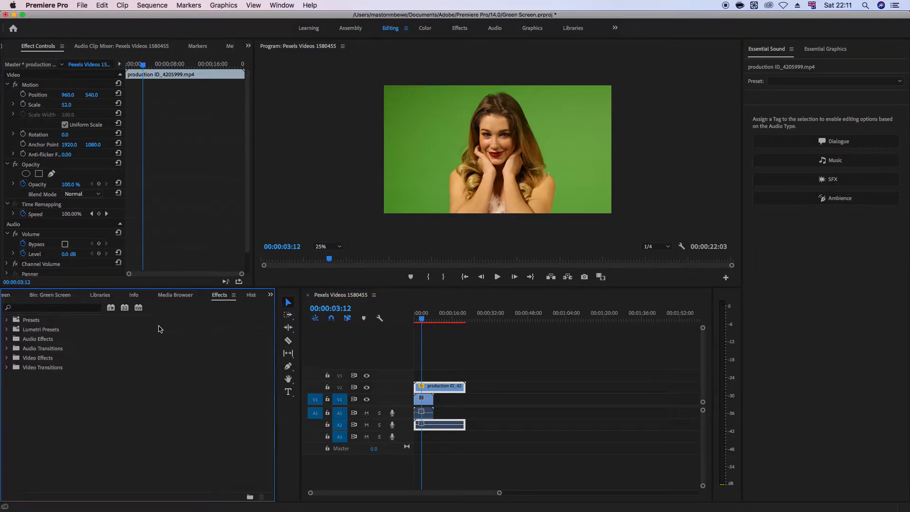
{"action": "type", "text": "u"}
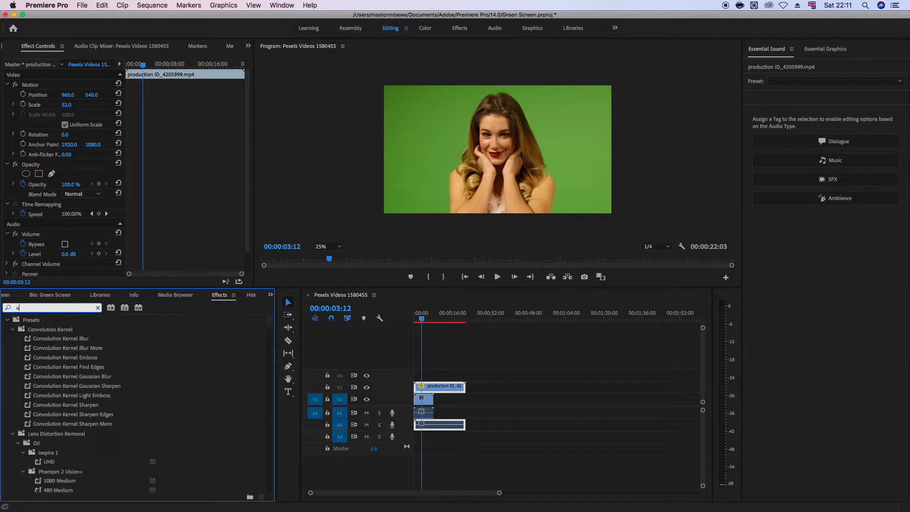
{"action": "type", "text": "ultra"}
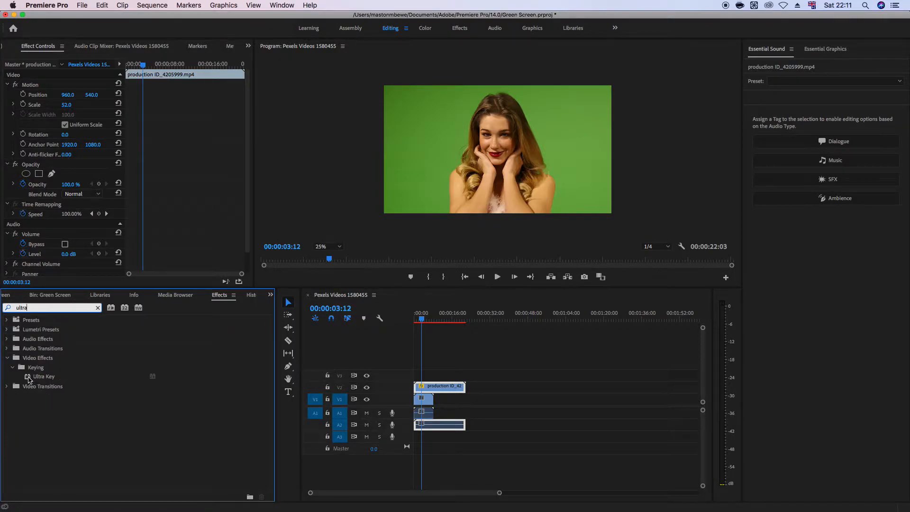
{"action": "left_click_drag", "start_coordinate": [44, 377], "coordinate": [422, 400]}
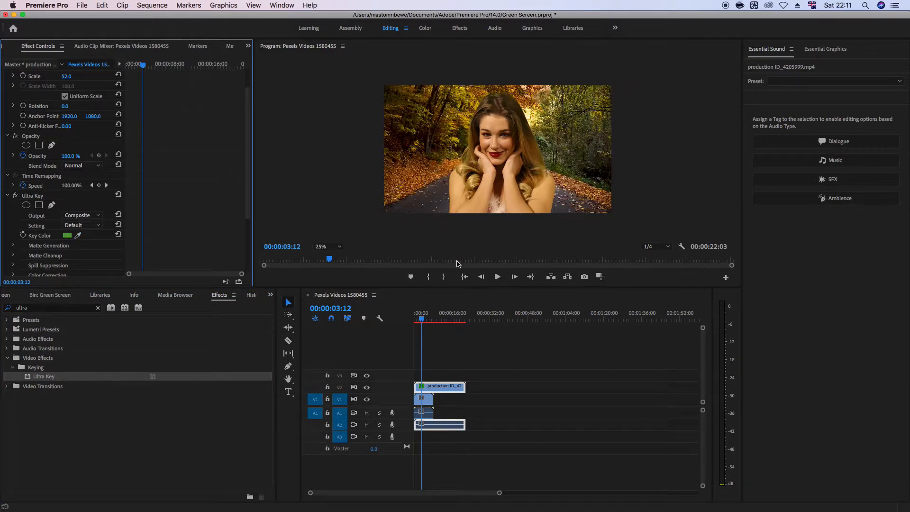
{"action": "mouse_move", "coordinate": [232, 440]}
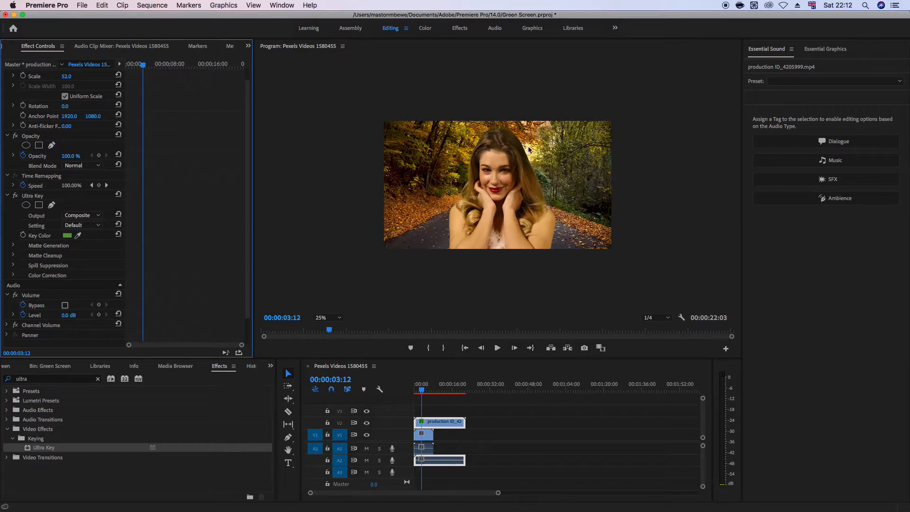
{"action": "mouse_move", "coordinate": [454, 260]}
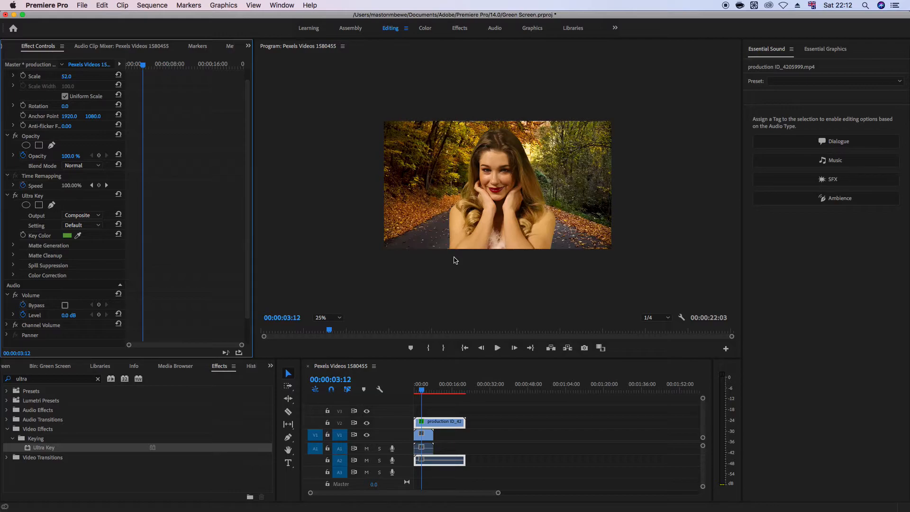
{"action": "mouse_move", "coordinate": [164, 226]}
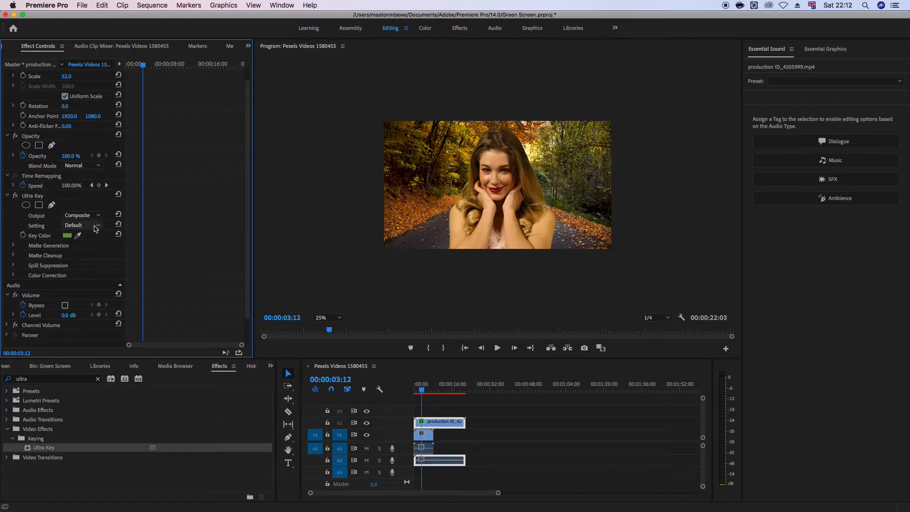
Step: Change Ultra Key's Setting from Relaxed to Aggressive in Effect Controls
{"action": "left_click", "coordinate": [96, 226]}
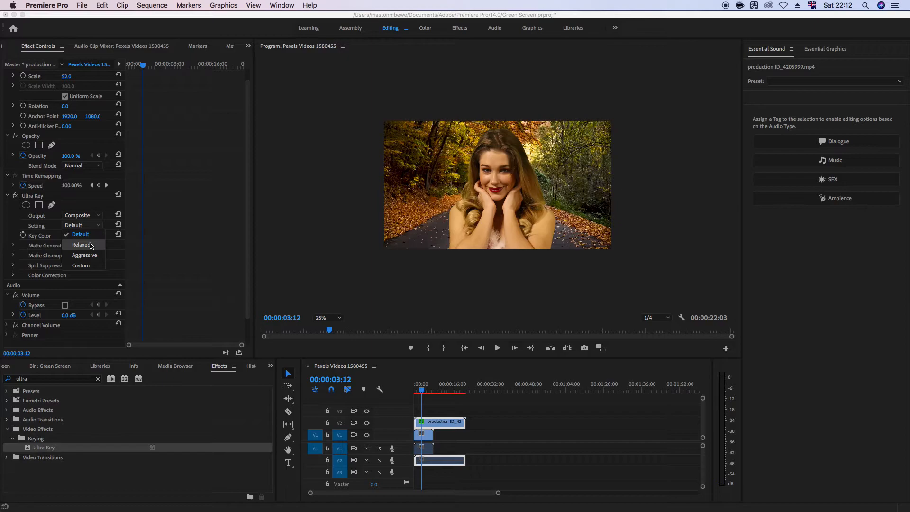
{"action": "mouse_move", "coordinate": [84, 255]}
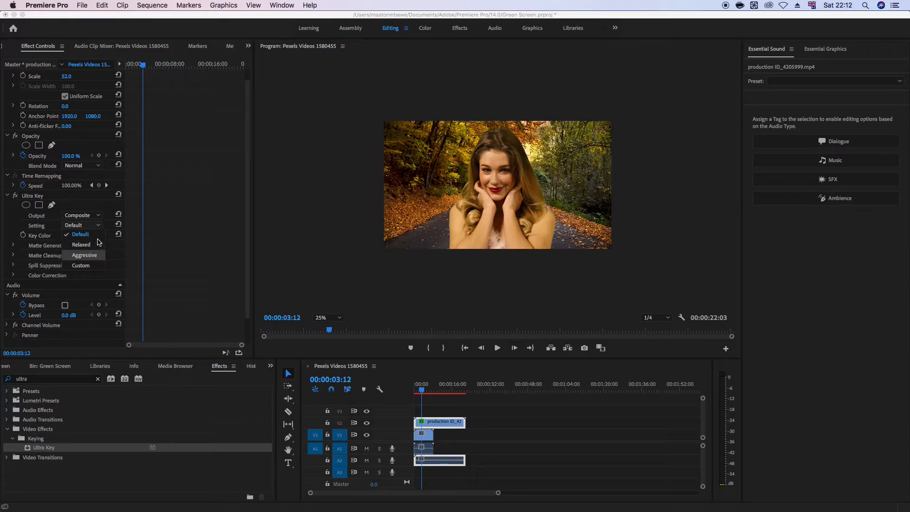
{"action": "mouse_move", "coordinate": [82, 244]}
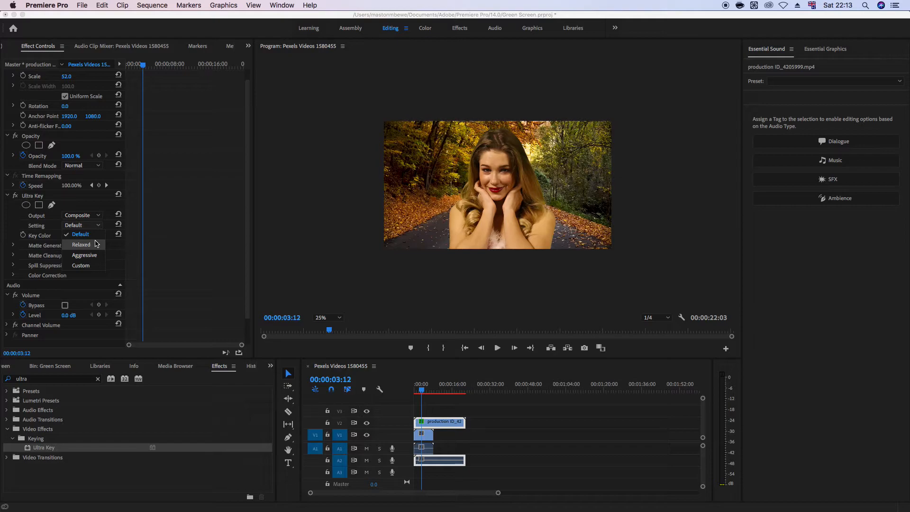
{"action": "left_click", "coordinate": [81, 244]}
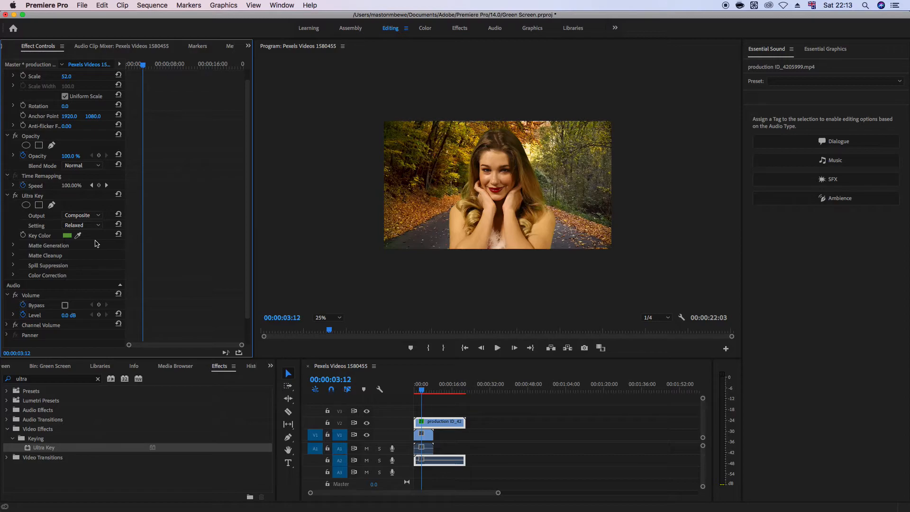
{"action": "left_click", "coordinate": [82, 226]}
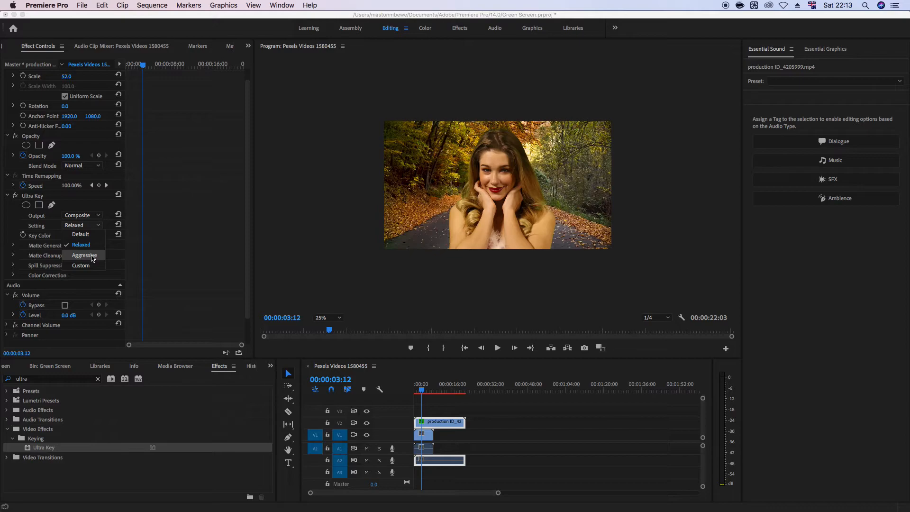
{"action": "left_click", "coordinate": [85, 255]}
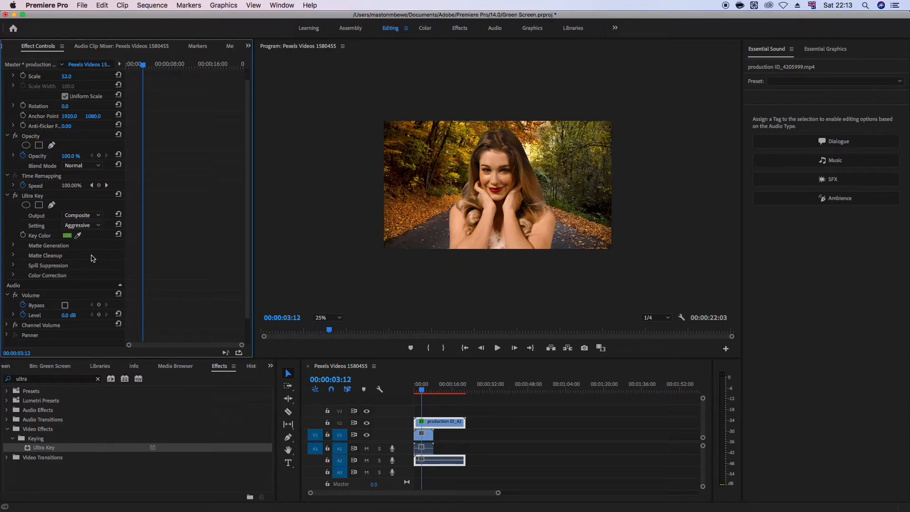